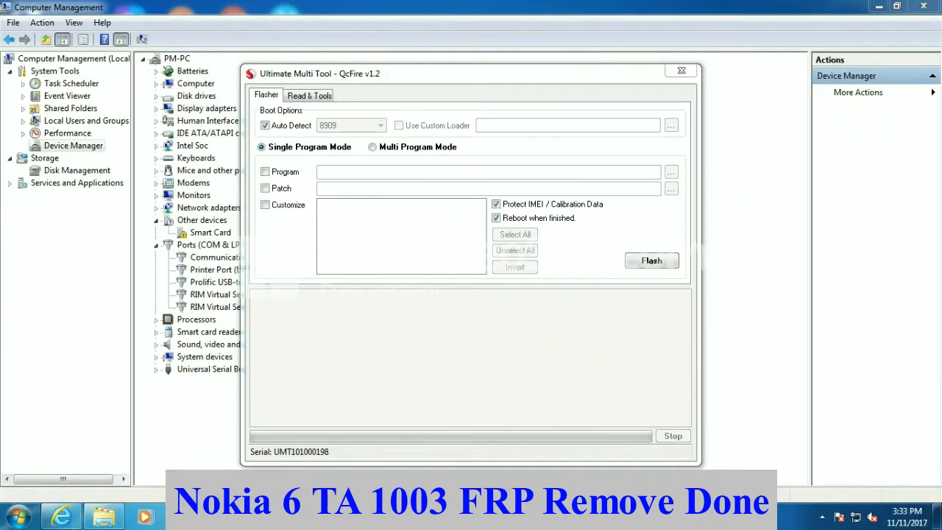
Switch QcFire to the Read & Tools page showing the FRP reset options
click(310, 94)
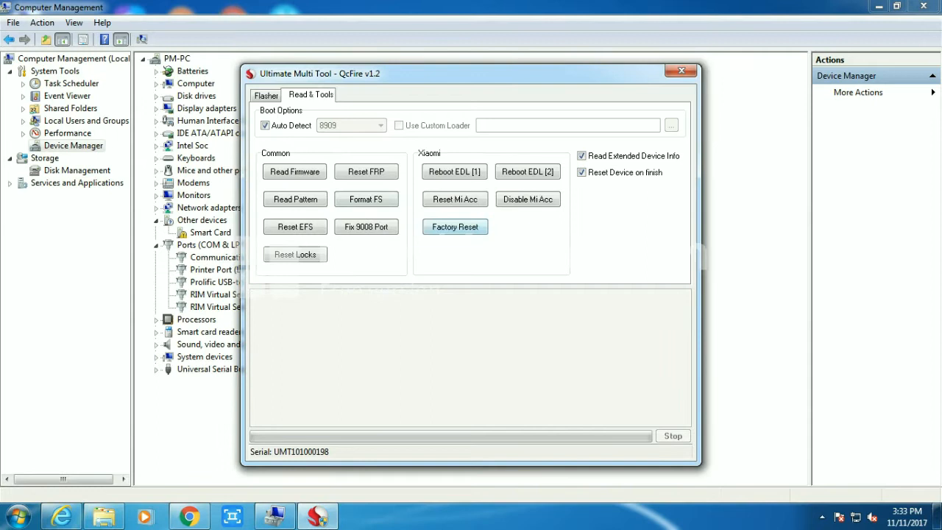
mouse_move(366, 171)
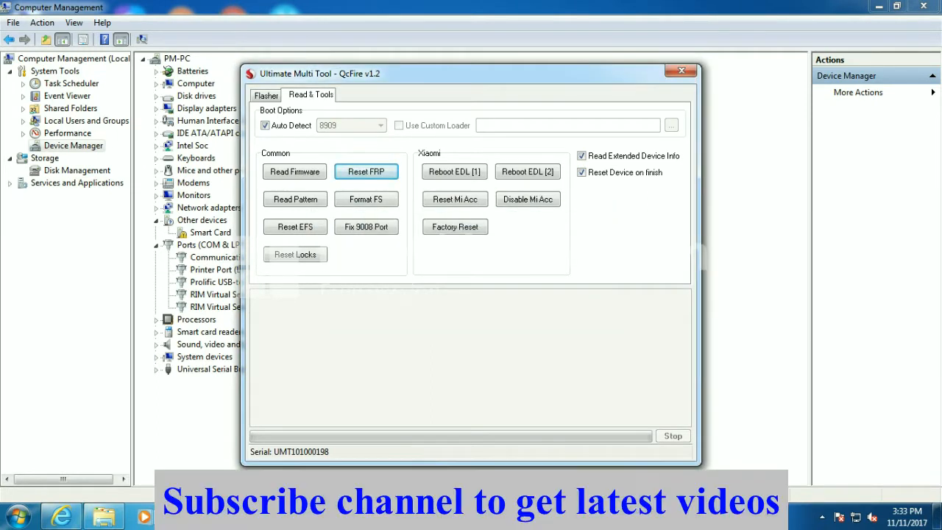
Run Reset FRP on the FIH TA-1003 until the log shows Operation Finished
click(366, 171)
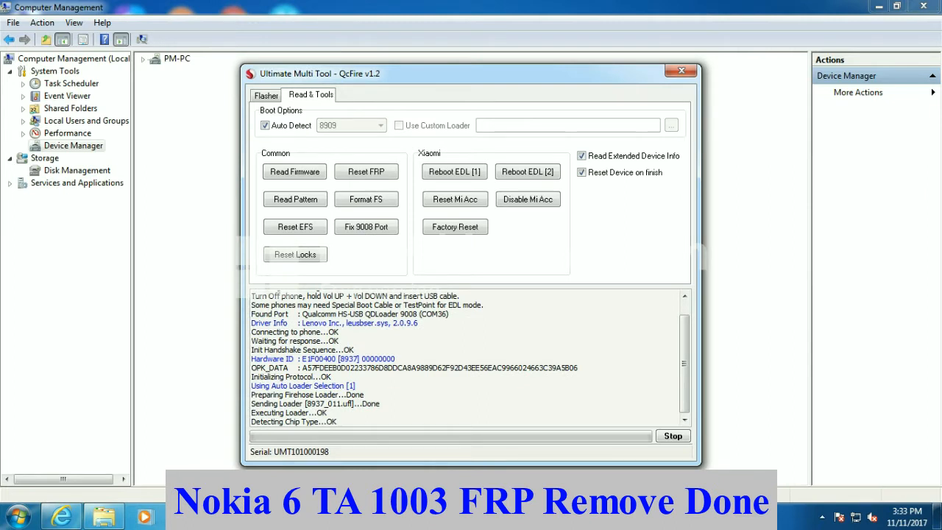
click(150, 58)
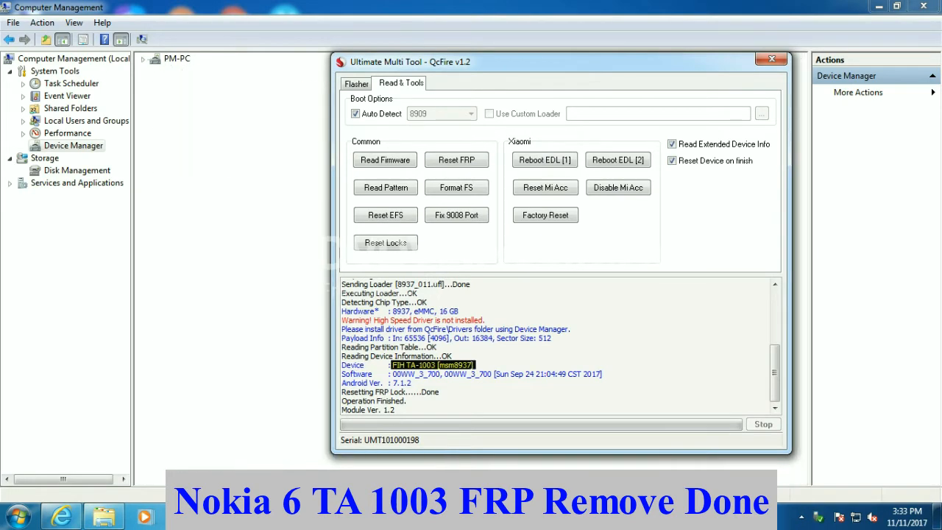
Expand the Device Manager tree and the Universal Serial Bus controllers node
click(143, 59)
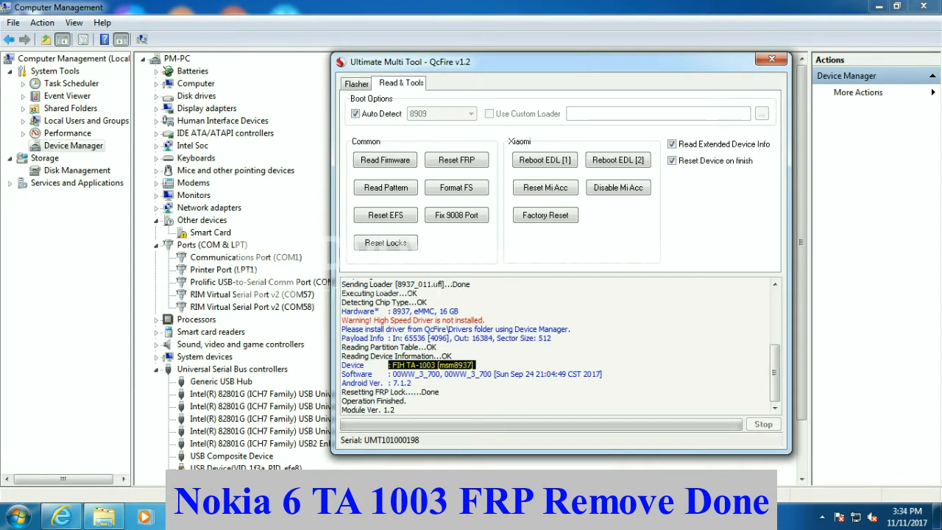
click(152, 58)
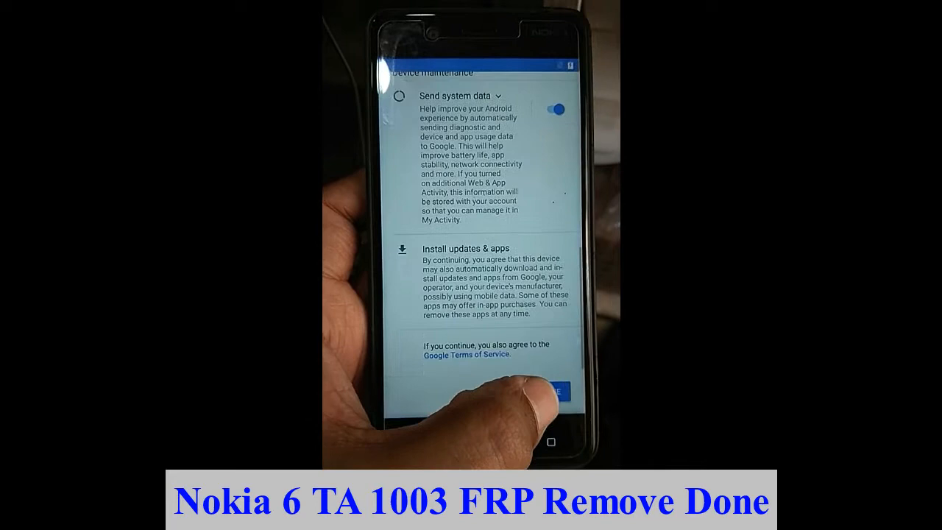
Accept the Google services terms on the phone to reach 'Anything else?'
click(561, 390)
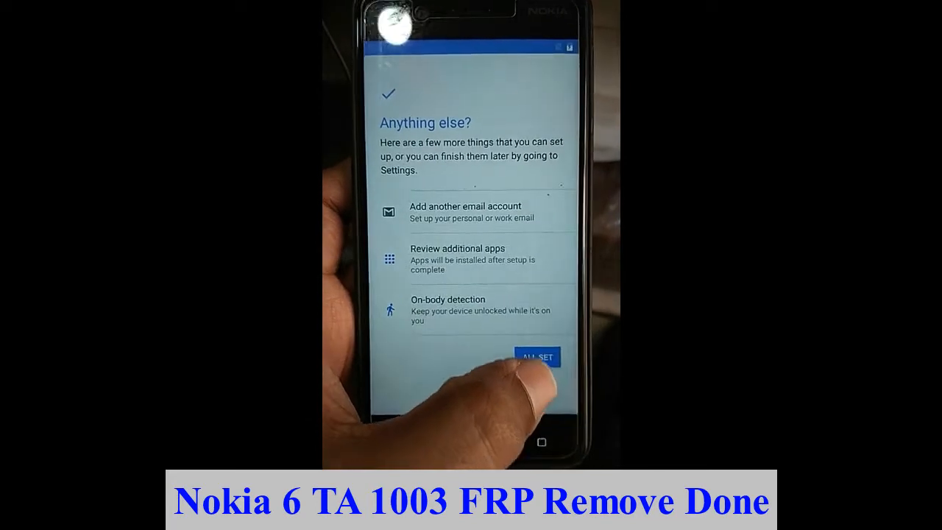